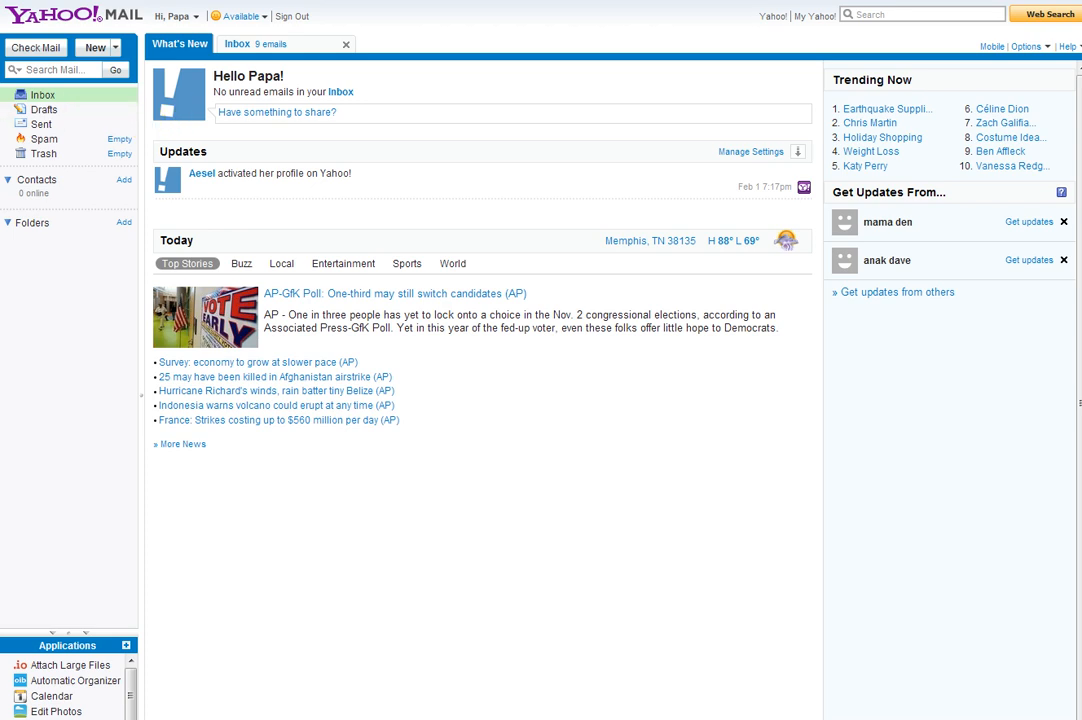
{"action": "mouse_move", "coordinate": [325, 78]}
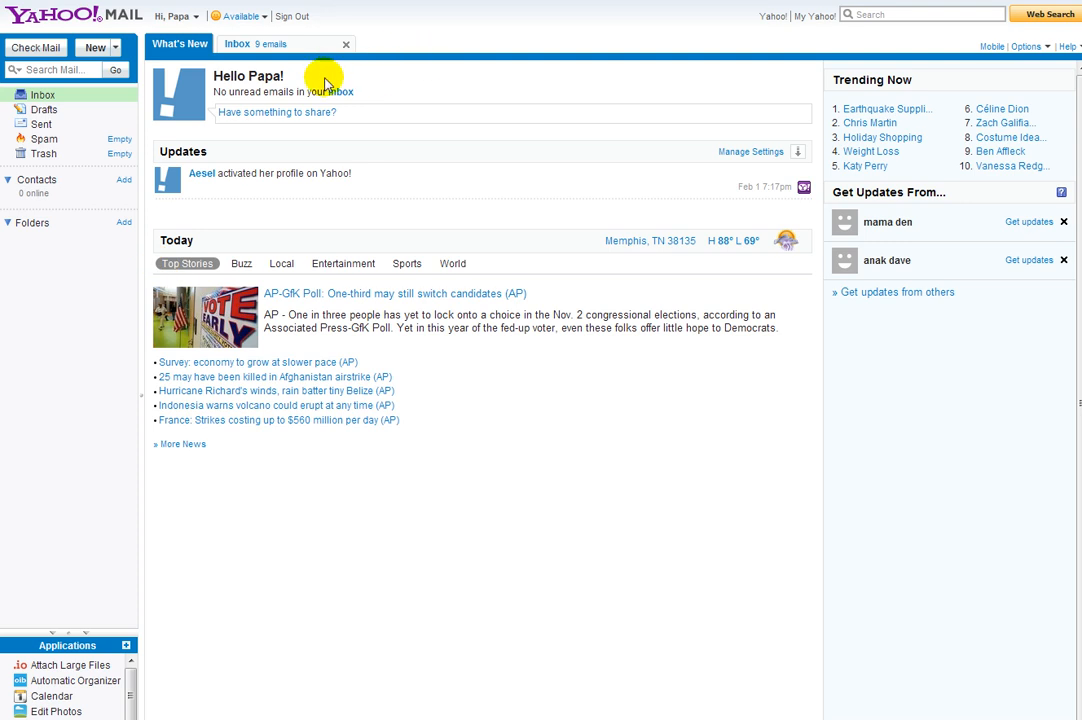
{"action": "mouse_move", "coordinate": [1024, 47]}
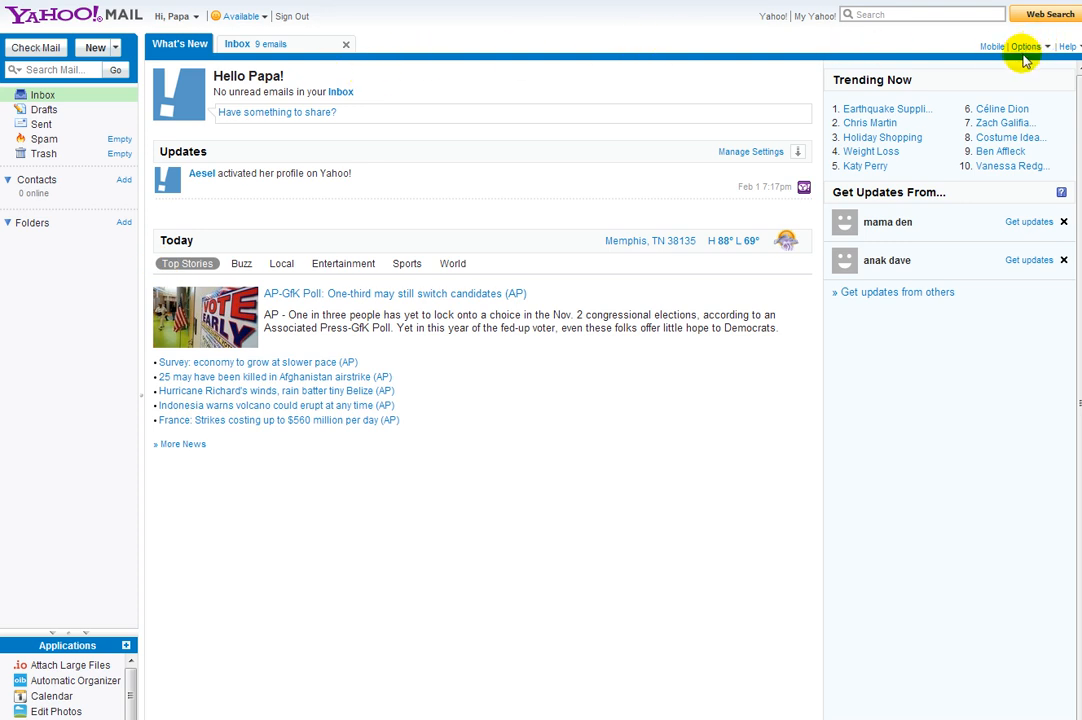
{"action": "mouse_move", "coordinate": [547, 82]}
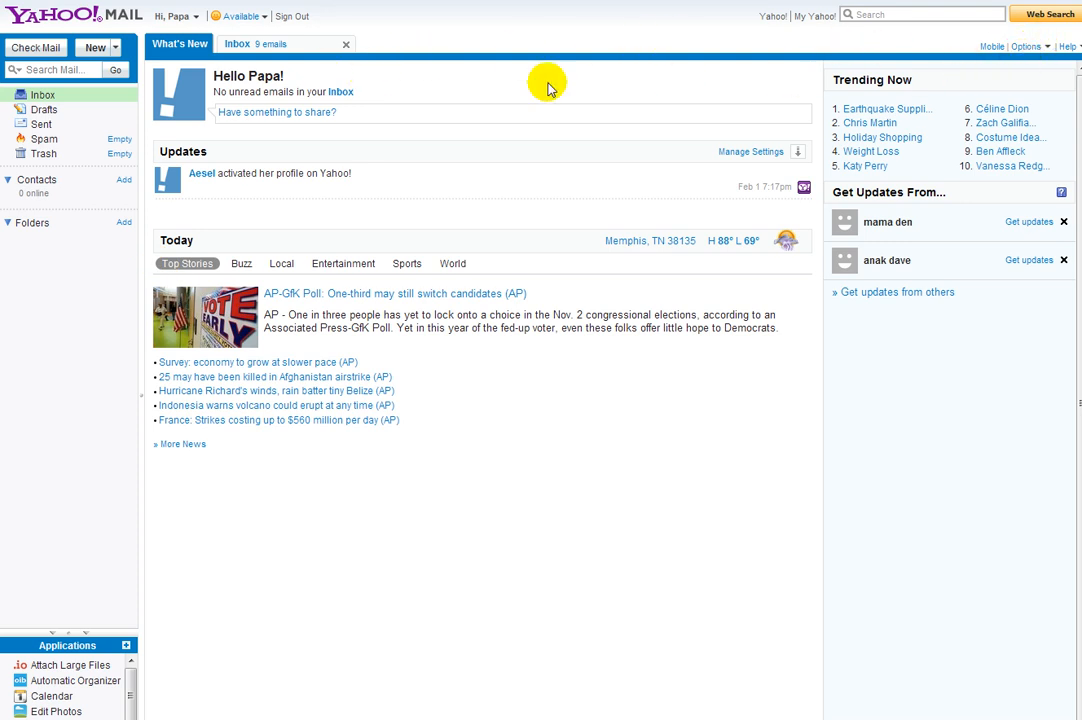
{"action": "mouse_move", "coordinate": [1022, 47]}
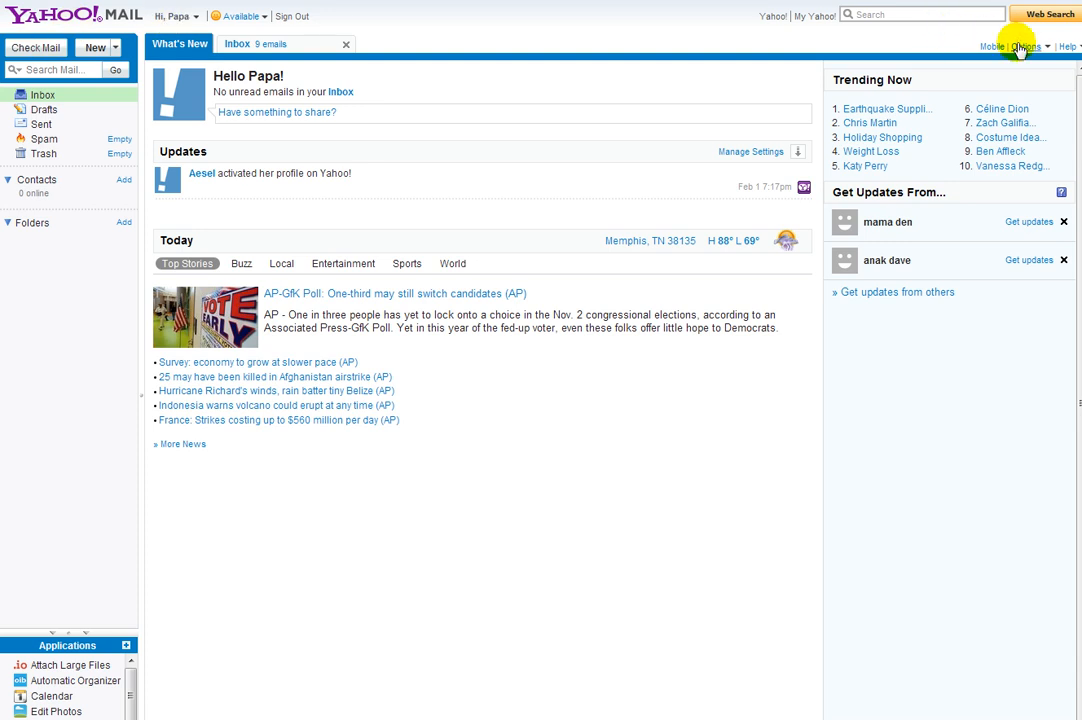
{"action": "mouse_move", "coordinate": [1044, 14]}
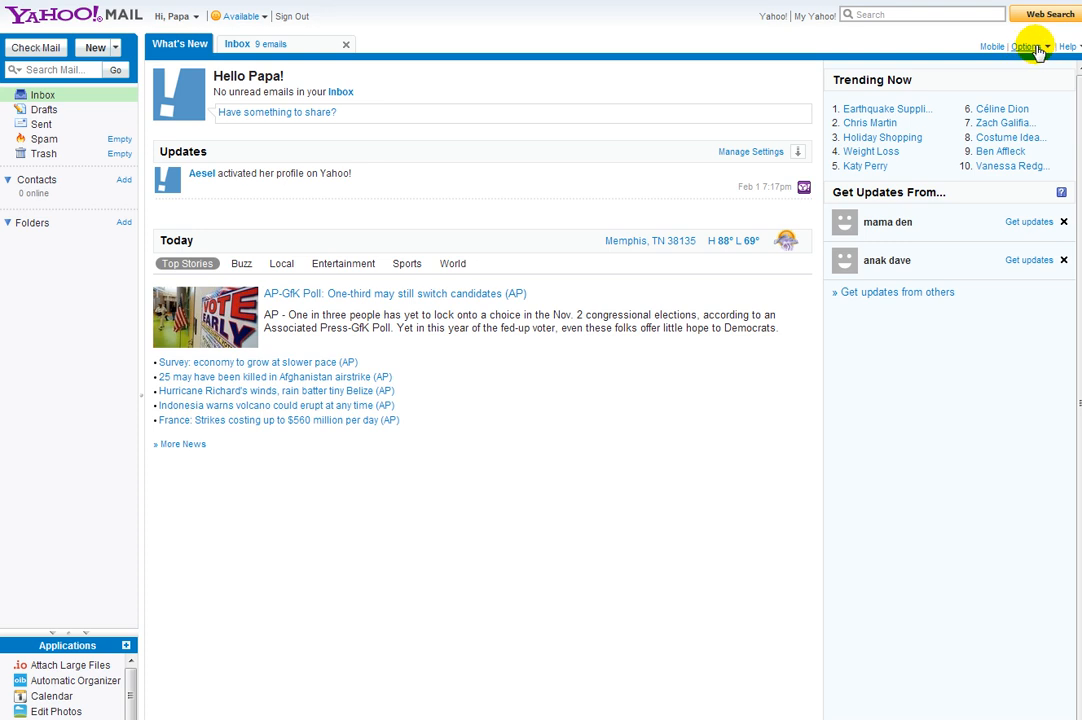
Go through Options > More Options to the Accounts settings page.
{"action": "left_click", "coordinate": [1026, 46]}
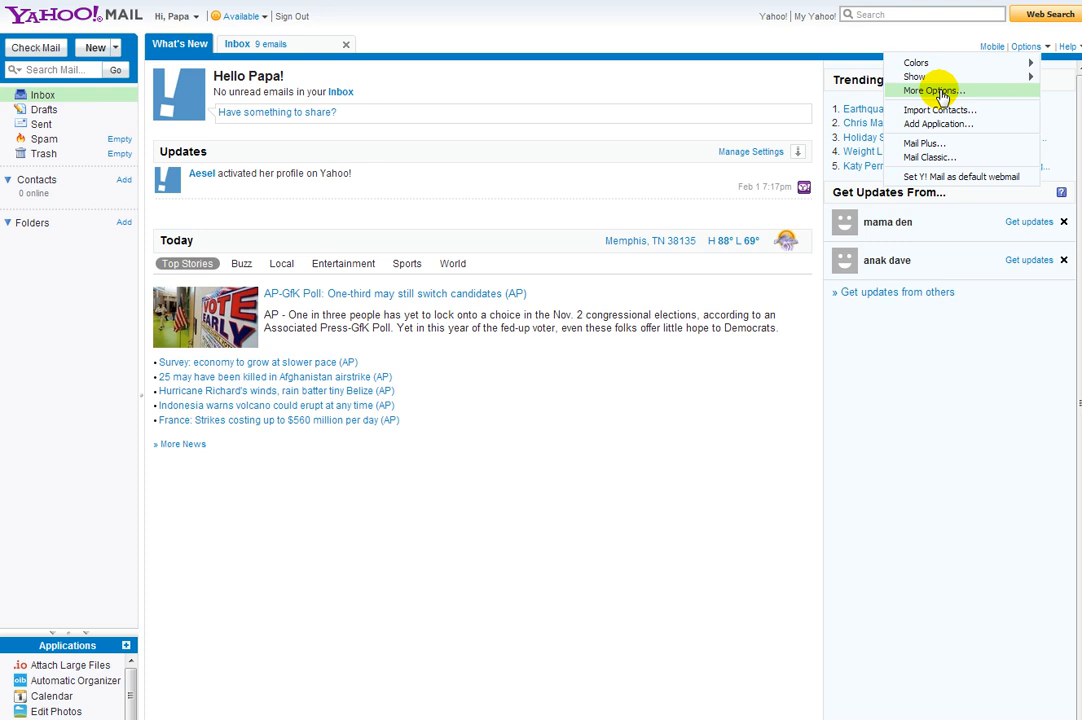
{"action": "mouse_move", "coordinate": [967, 97]}
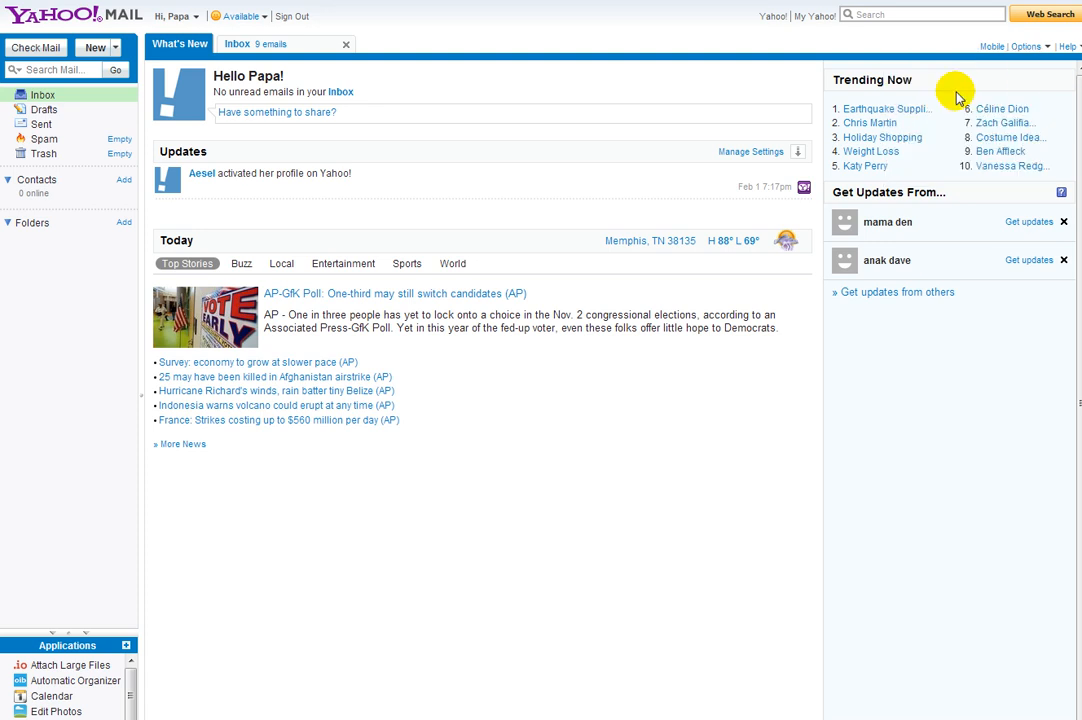
{"action": "left_click", "coordinate": [1025, 46]}
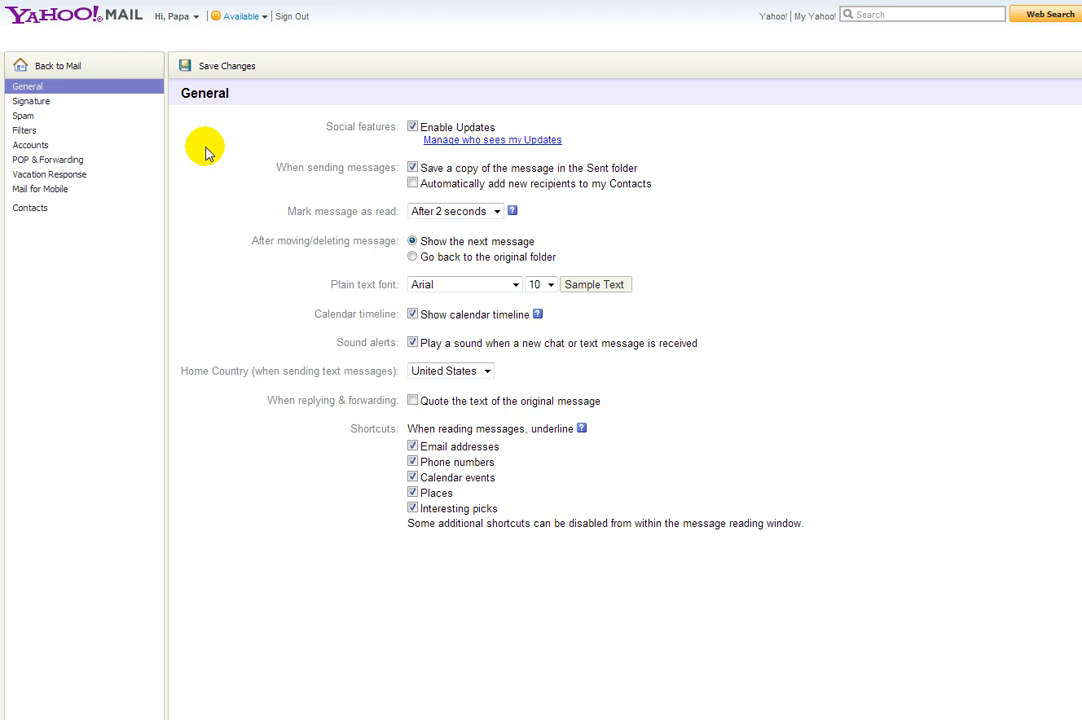
{"action": "mouse_move", "coordinate": [83, 130]}
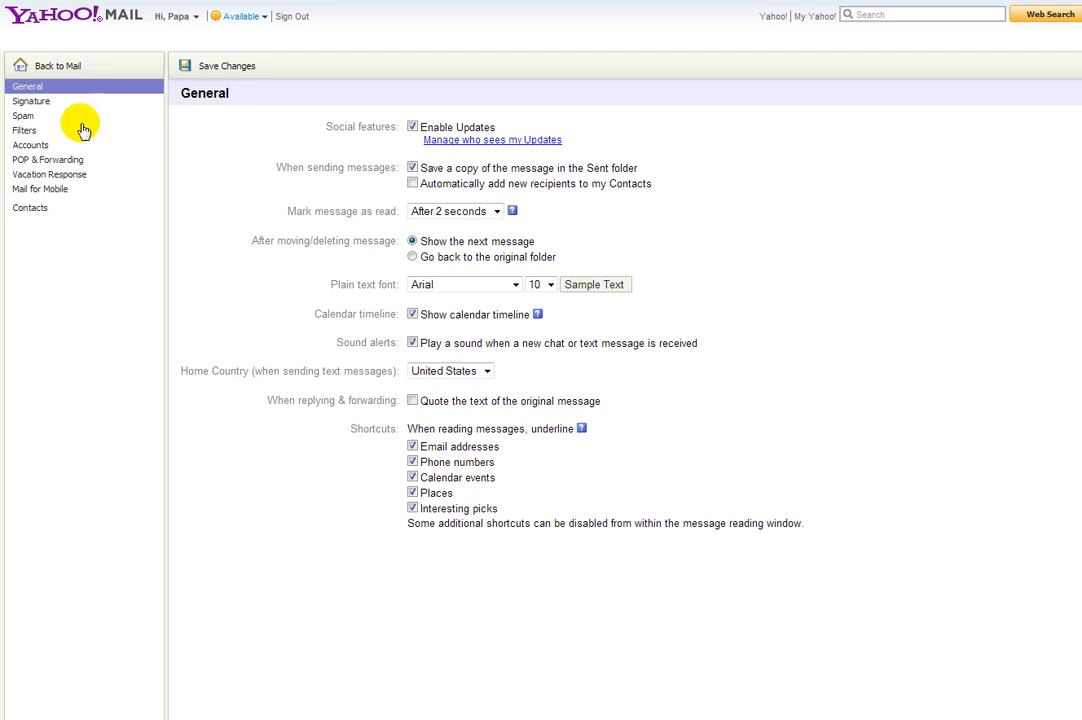
{"action": "mouse_move", "coordinate": [35, 148]}
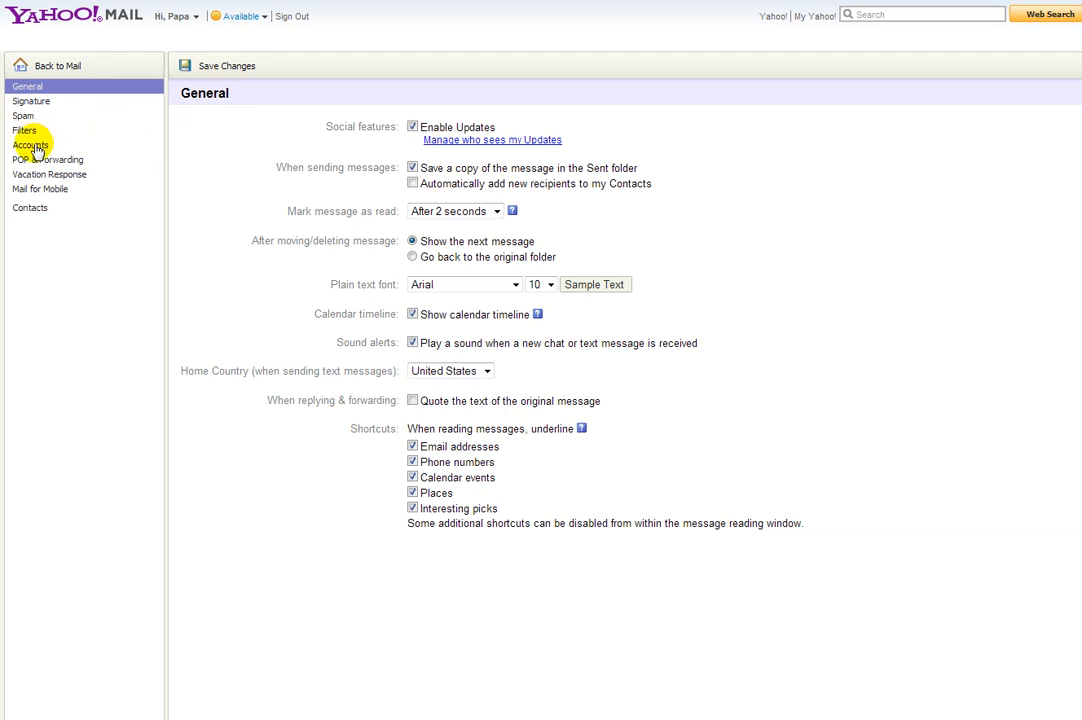
{"action": "left_click", "coordinate": [31, 145]}
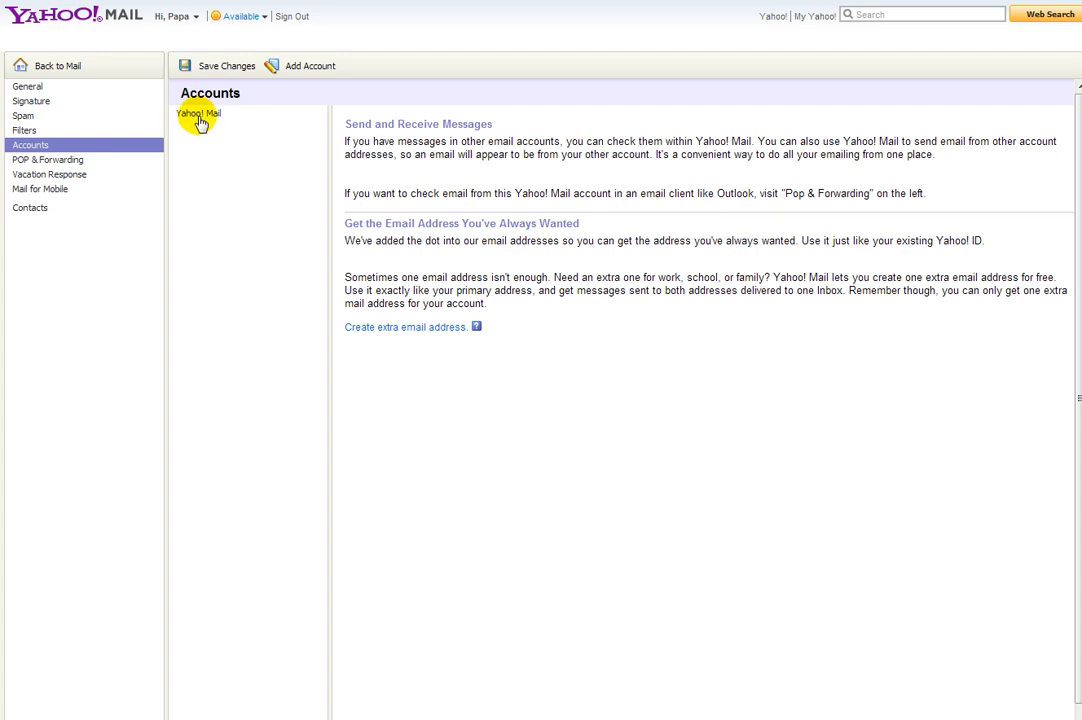
Open the Yahoo! Mail account entry and select its 'Your From name' field.
{"action": "left_click", "coordinate": [198, 114]}
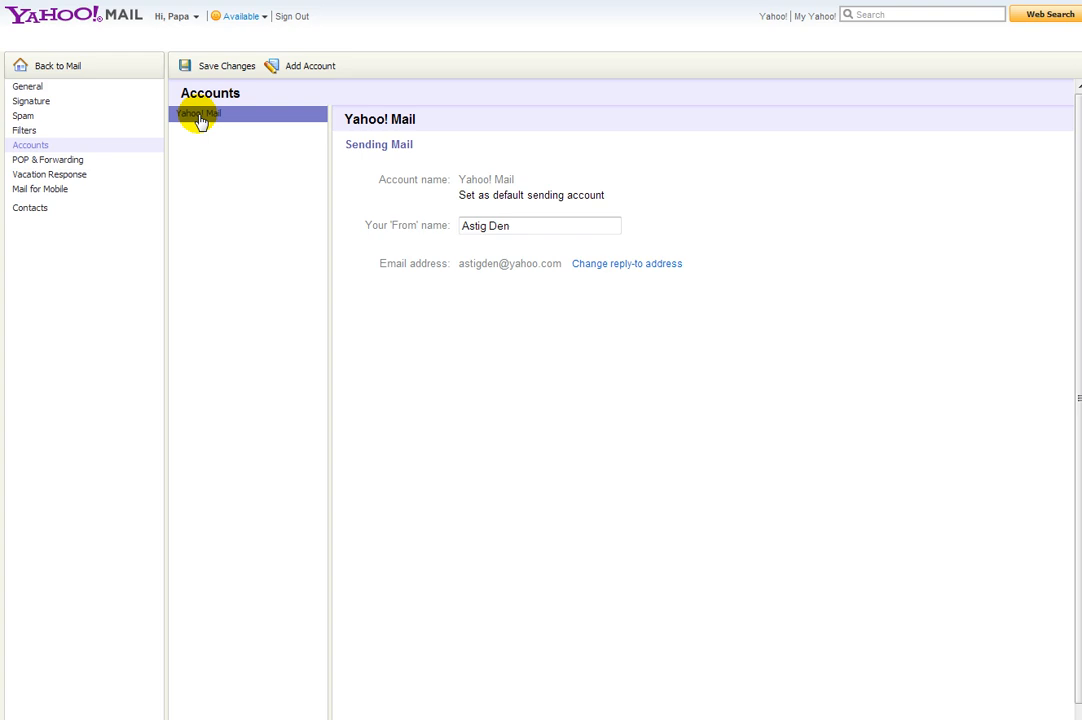
{"action": "mouse_move", "coordinate": [378, 241]}
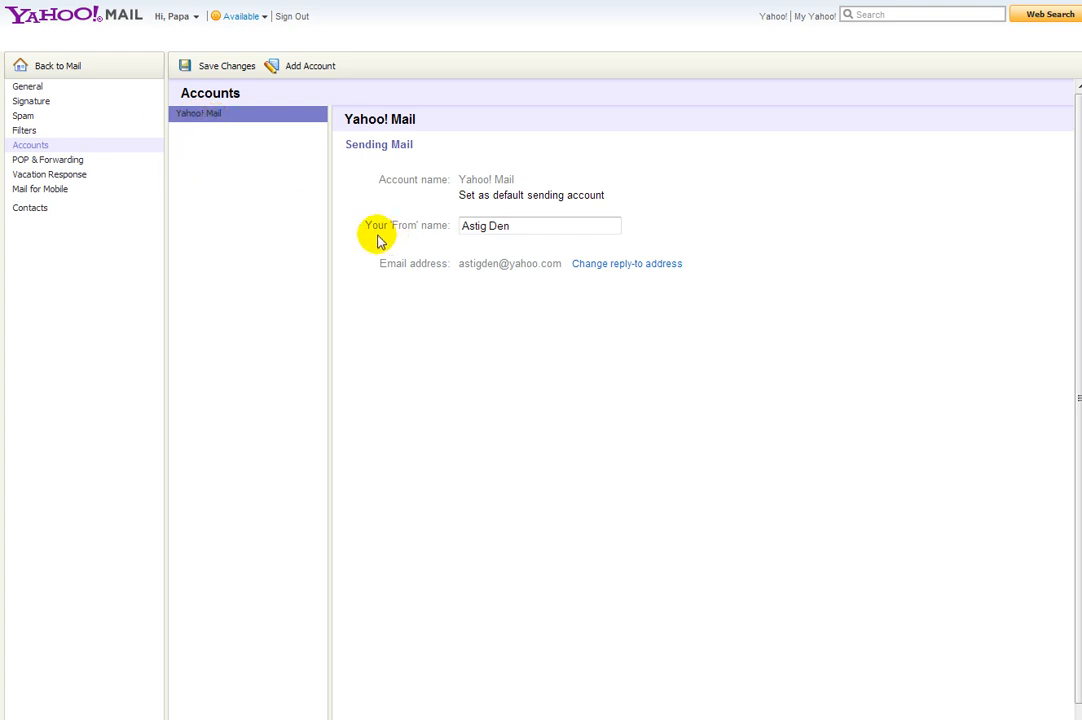
{"action": "left_click", "coordinate": [506, 225]}
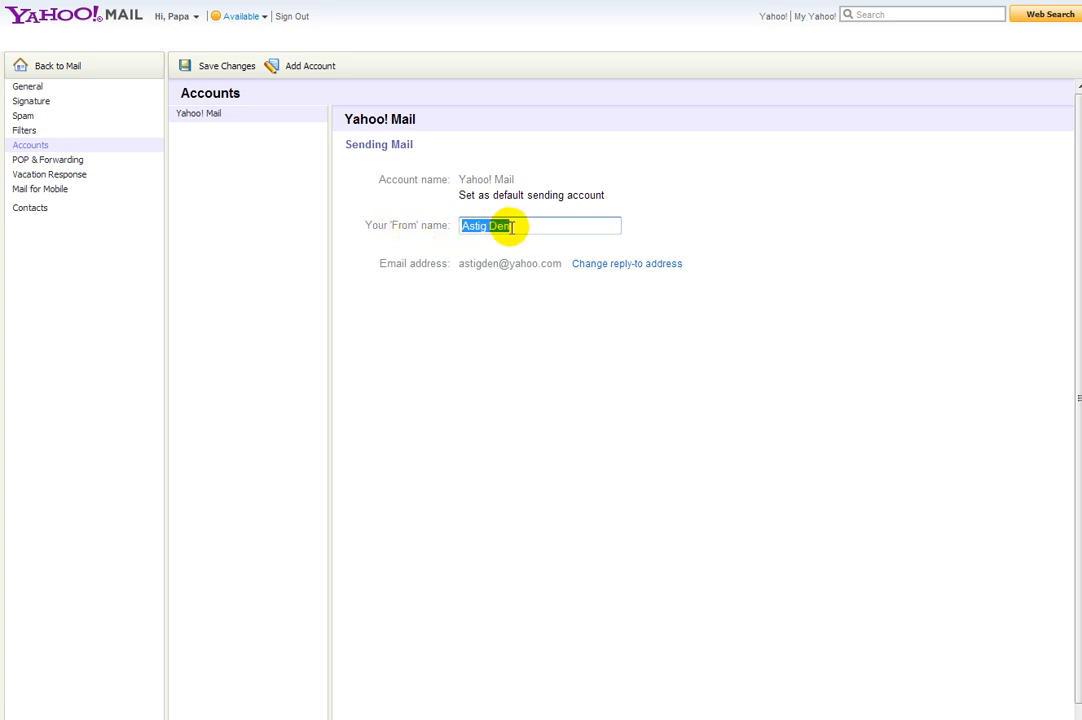
{"action": "mouse_move", "coordinate": [354, 115]}
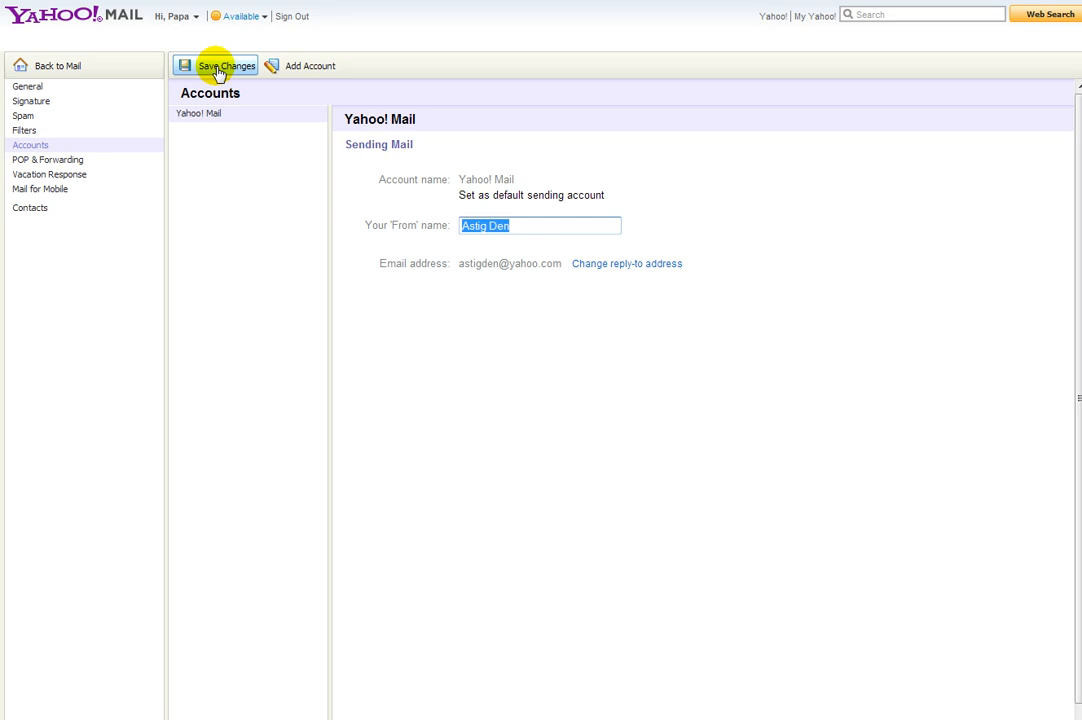
Save the 'From' name Astig Den and go back to the What's New mail page.
{"action": "left_click", "coordinate": [215, 65]}
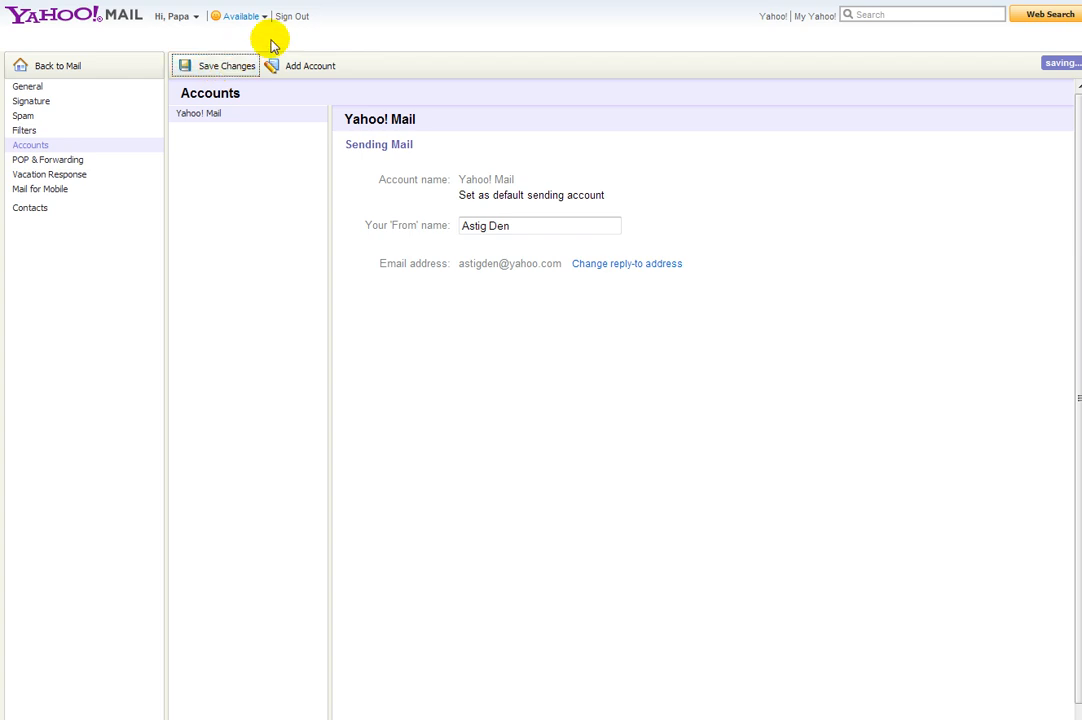
{"action": "left_click", "coordinate": [217, 65]}
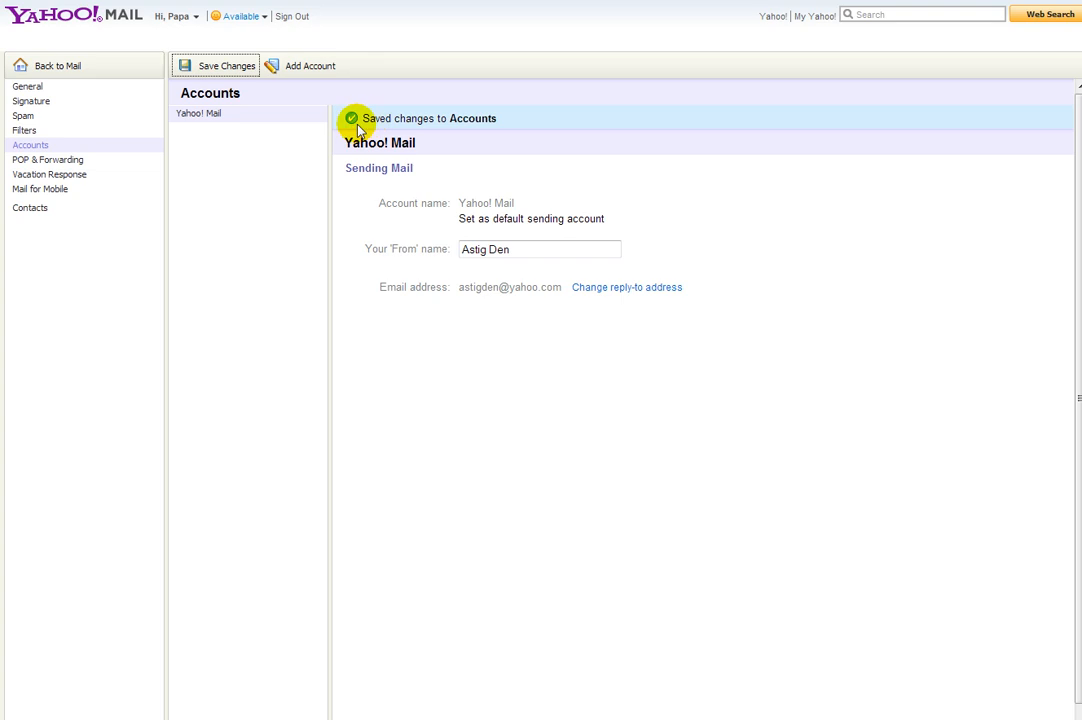
{"action": "mouse_move", "coordinate": [395, 130]}
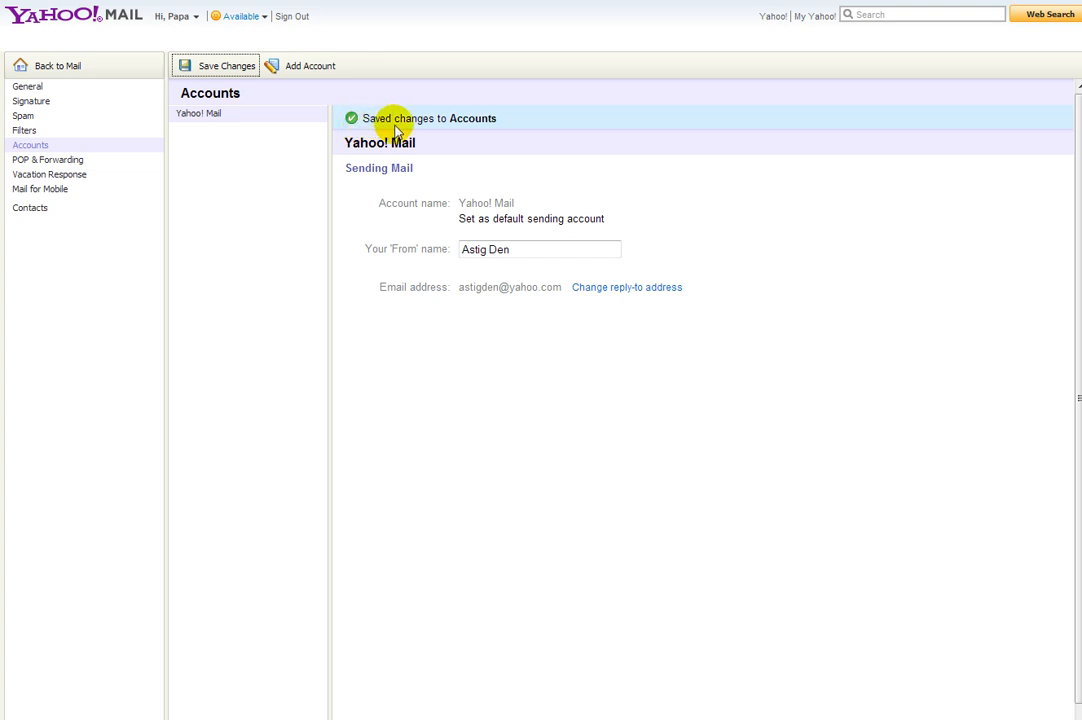
{"action": "mouse_move", "coordinate": [575, 120]}
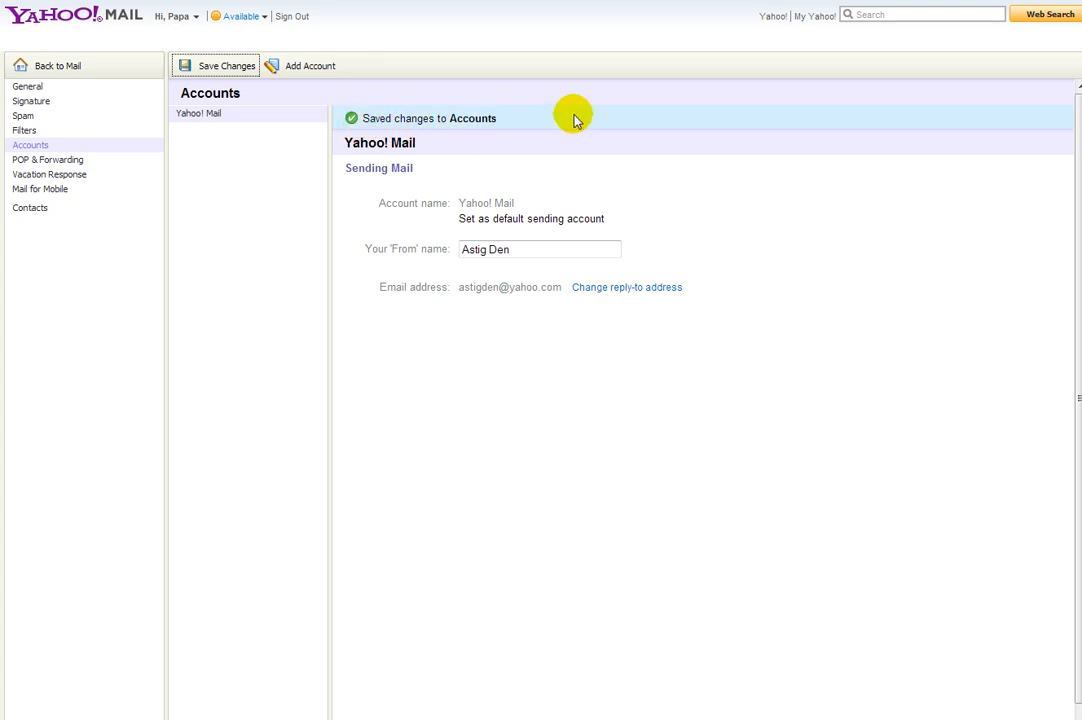
{"action": "mouse_move", "coordinate": [46, 65]}
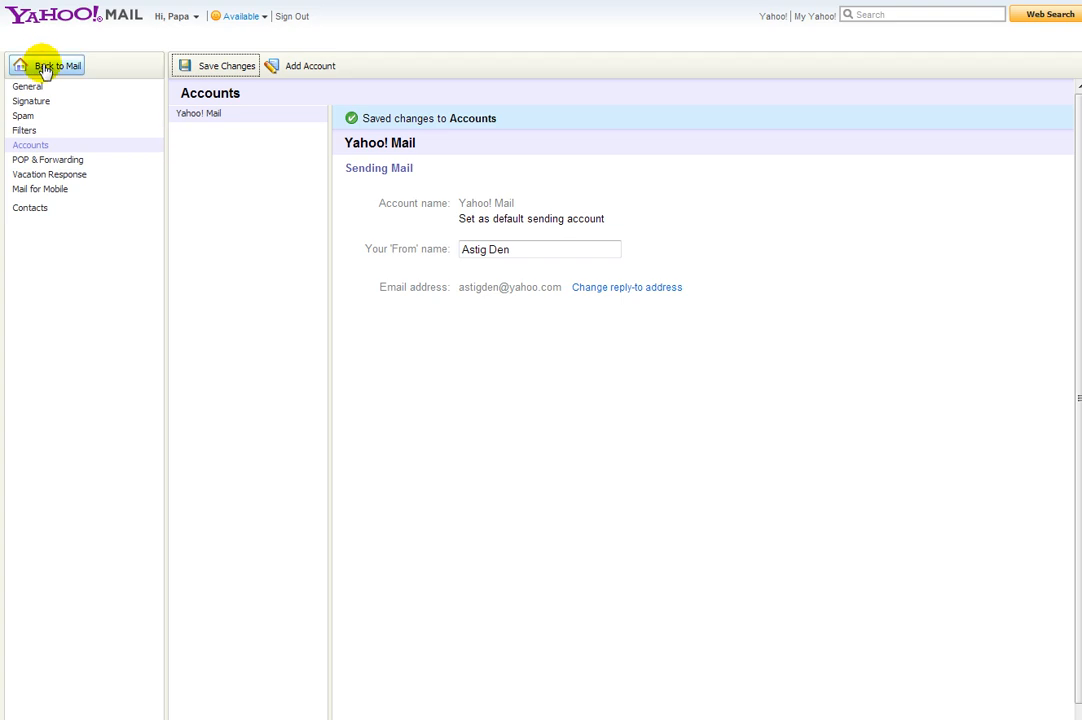
{"action": "left_click", "coordinate": [57, 65]}
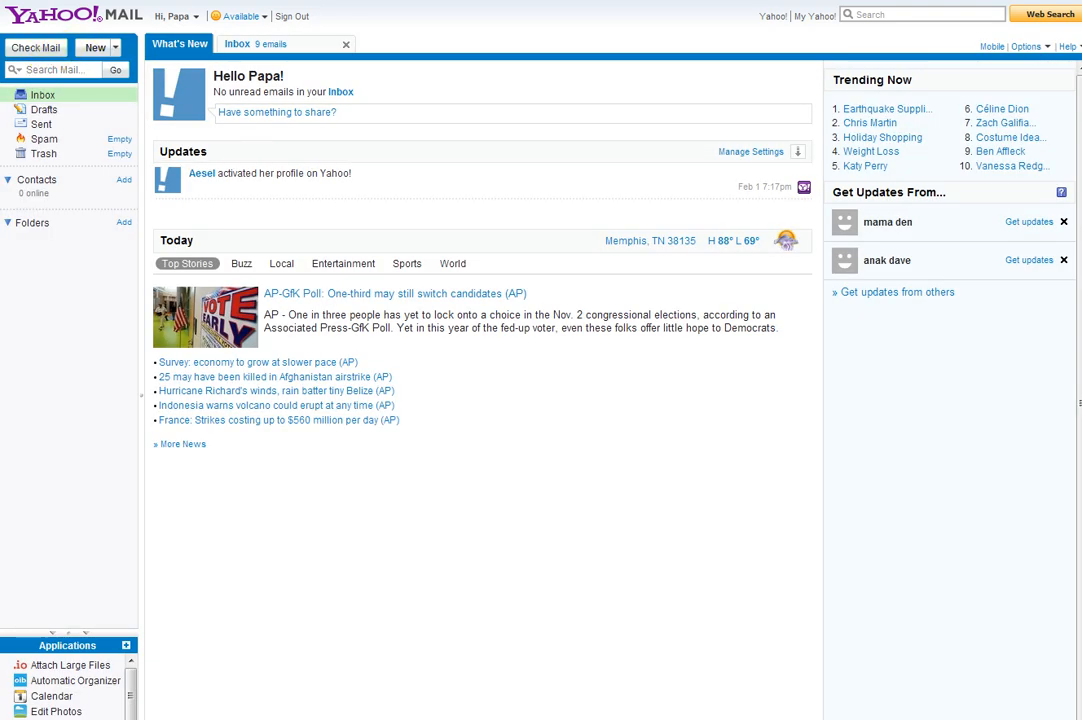